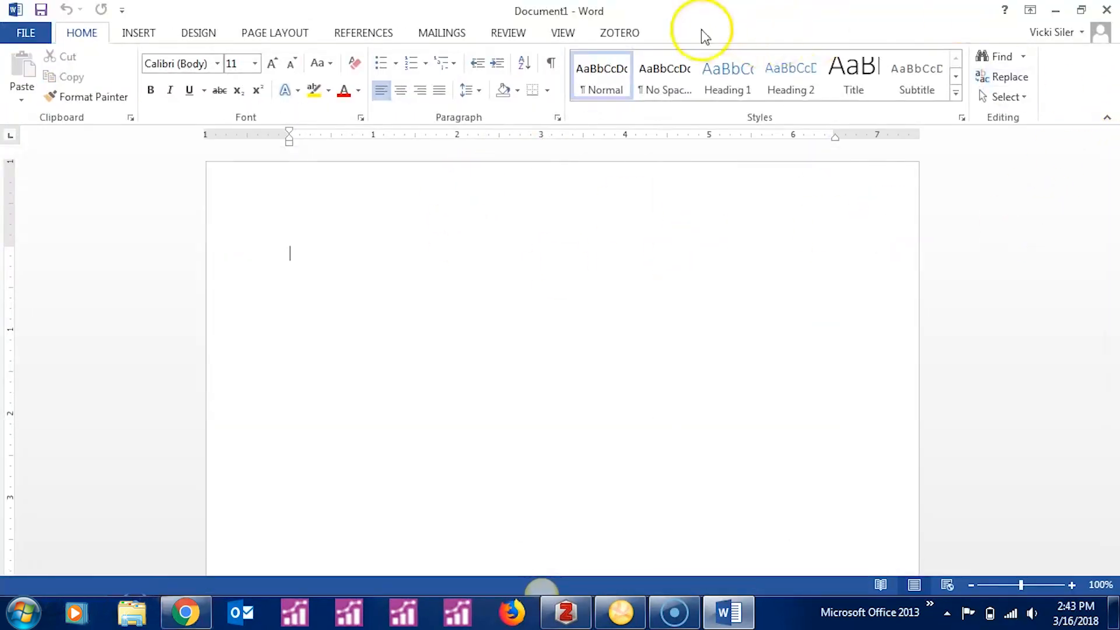
Show the Zotero ribbon tab in the blank Word document
click(618, 32)
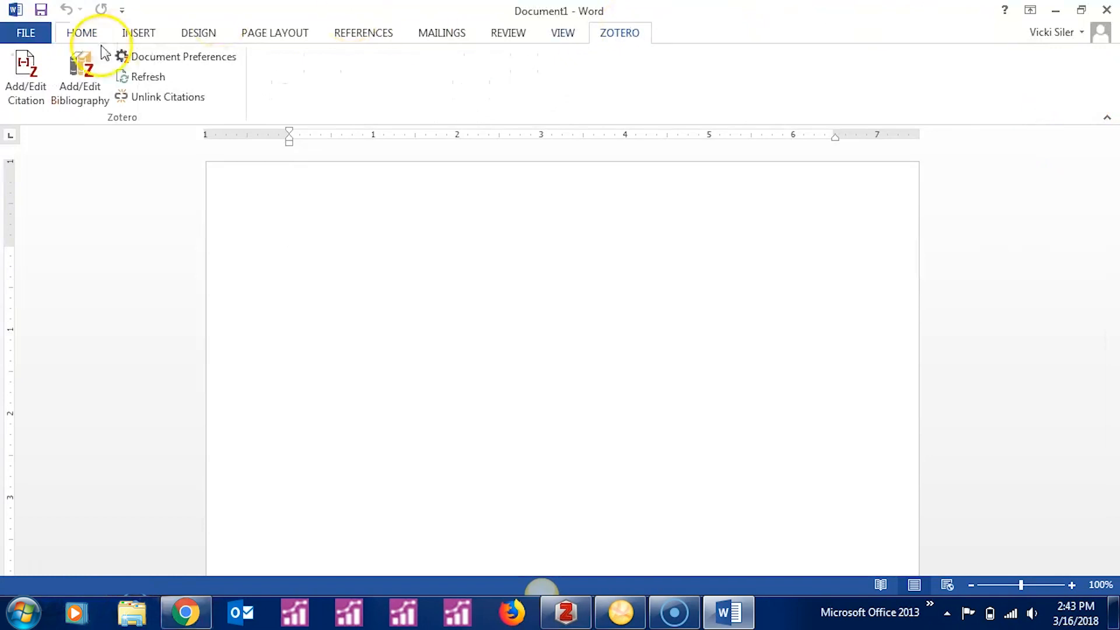
mouse_move(167, 96)
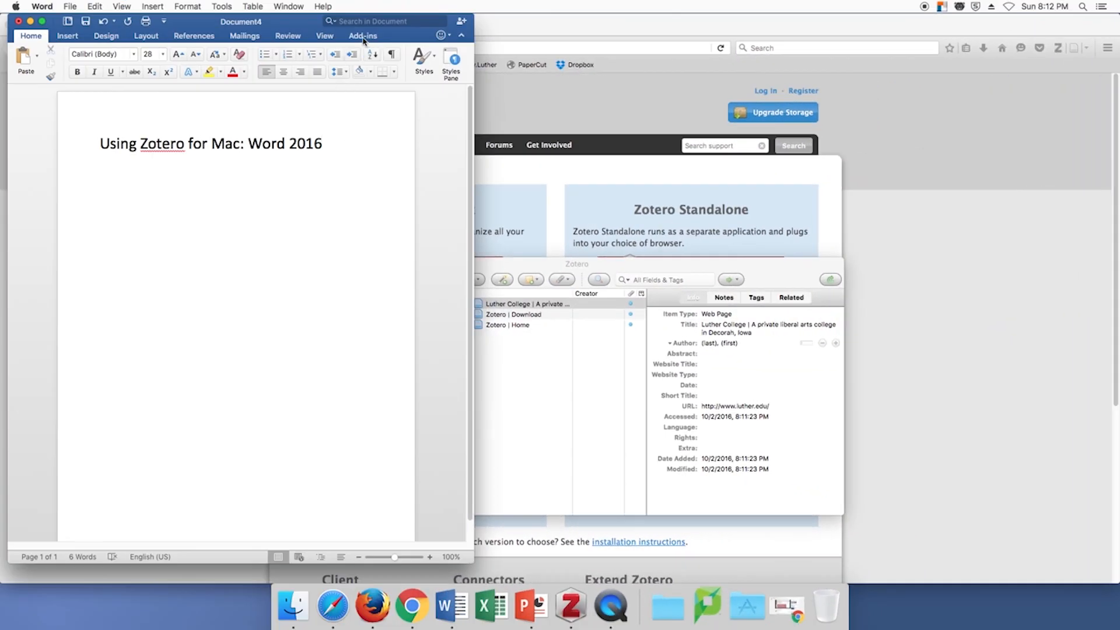
click(363, 36)
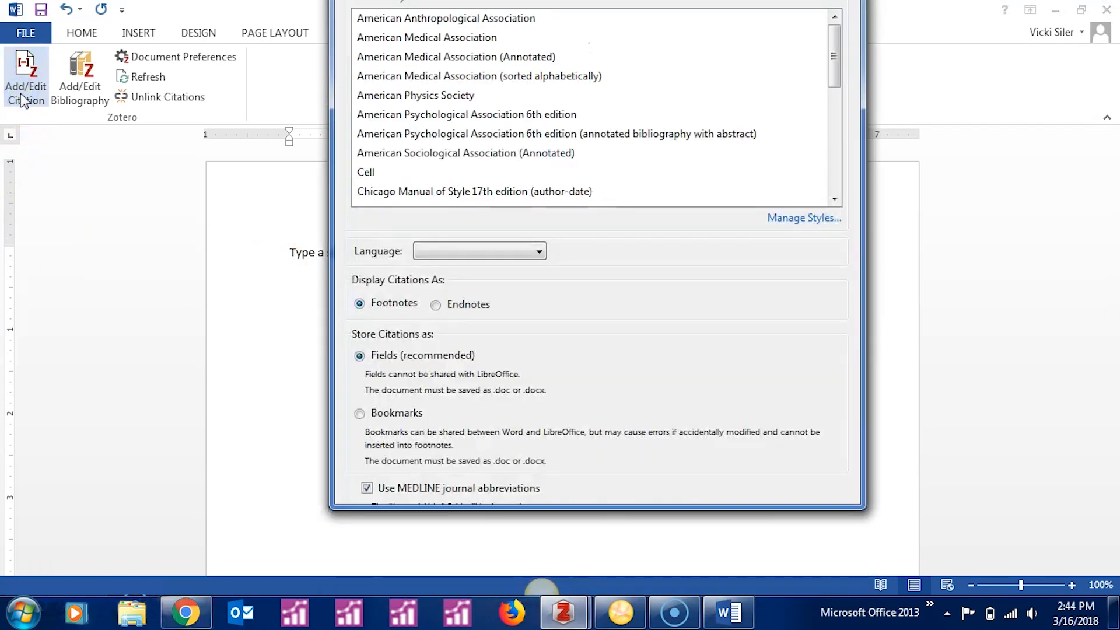
Choose American Psychological Association 6th edition as the document's citation style
click(466, 114)
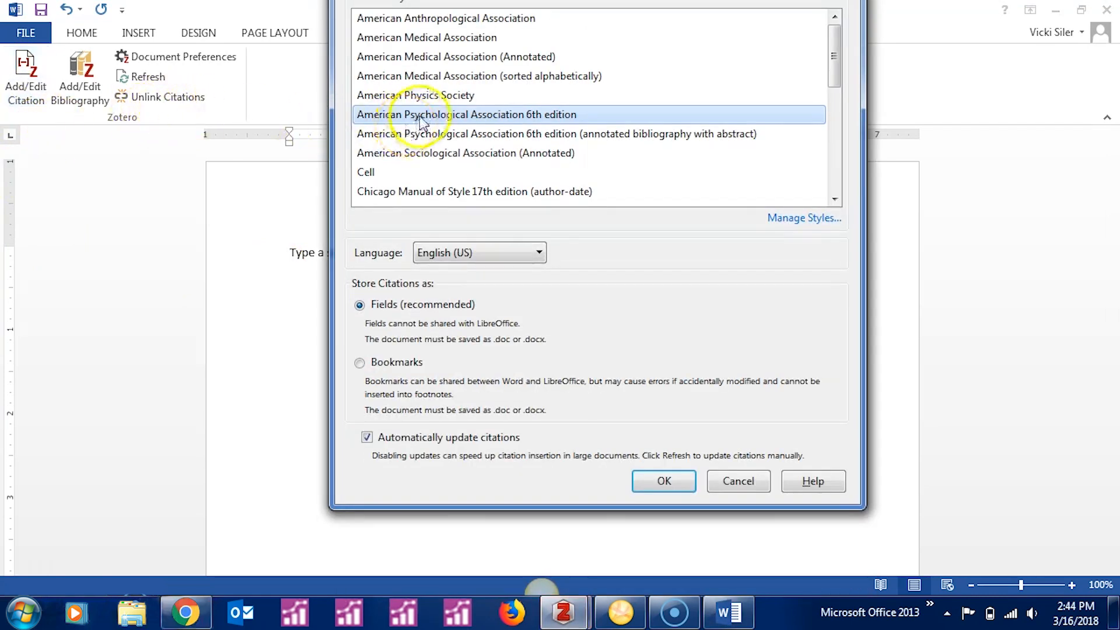
mouse_move(512, 147)
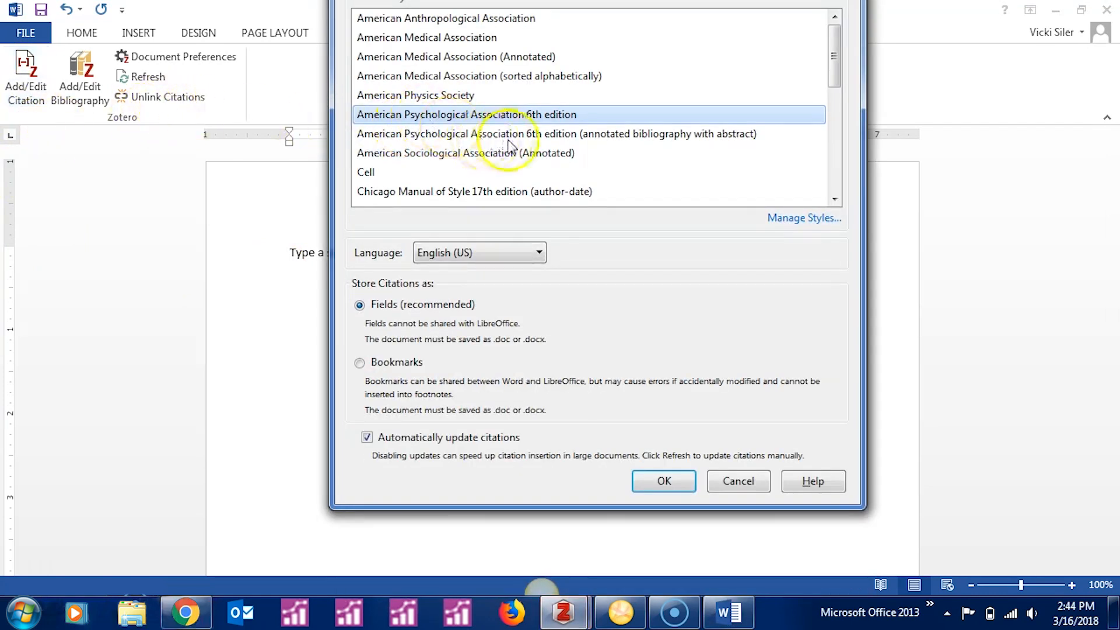
click(662, 481)
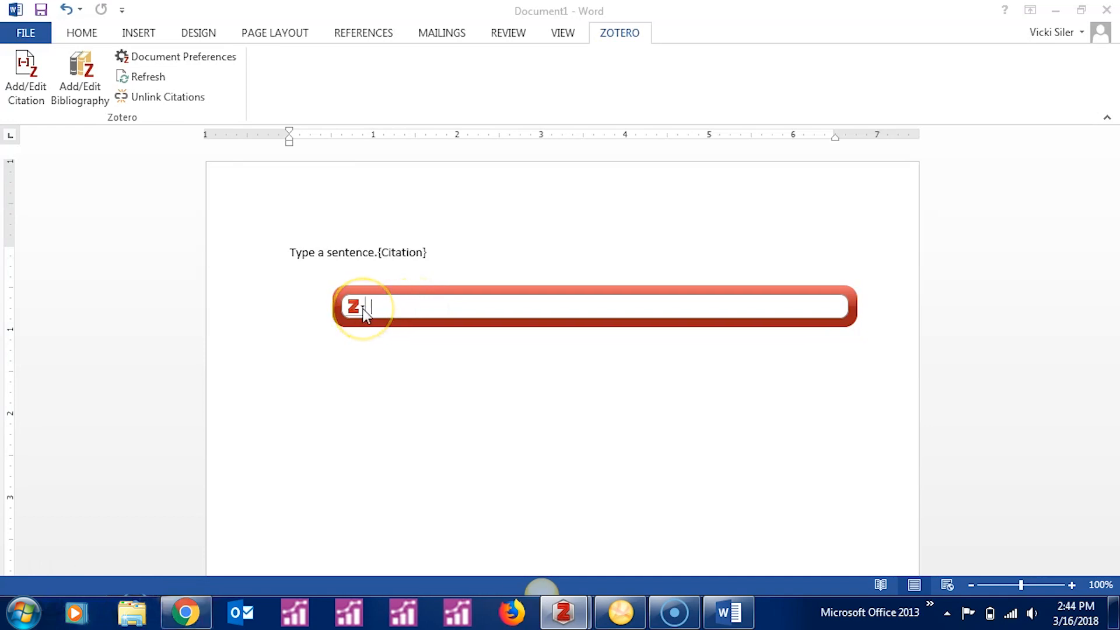
Cite Turati et al. 2011 after the first sentence using Zotero's Classic View
click(360, 306)
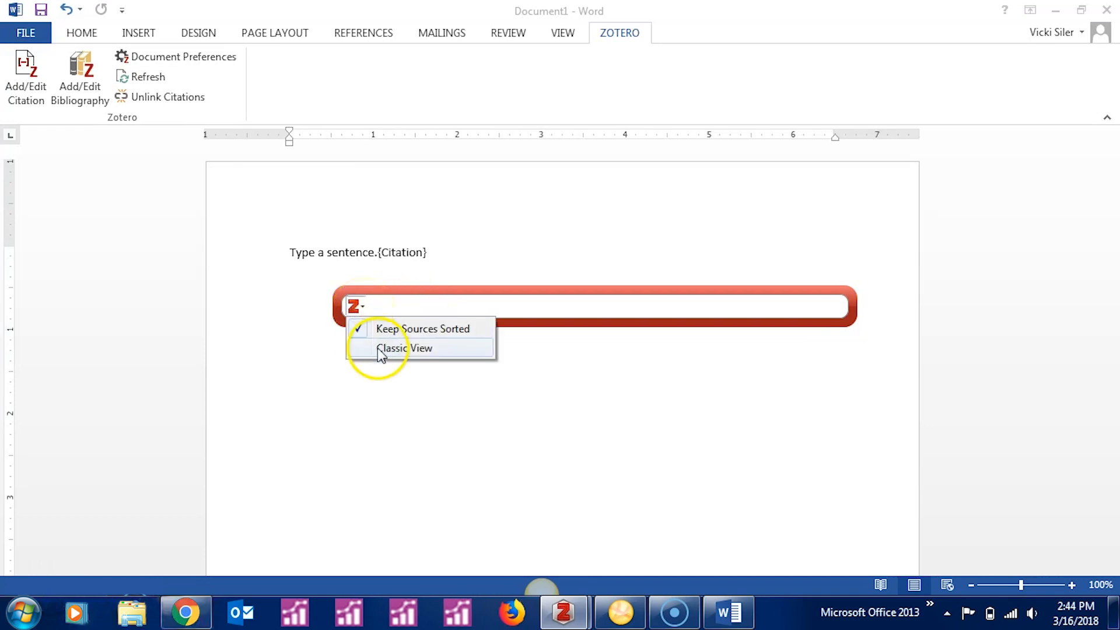
click(405, 347)
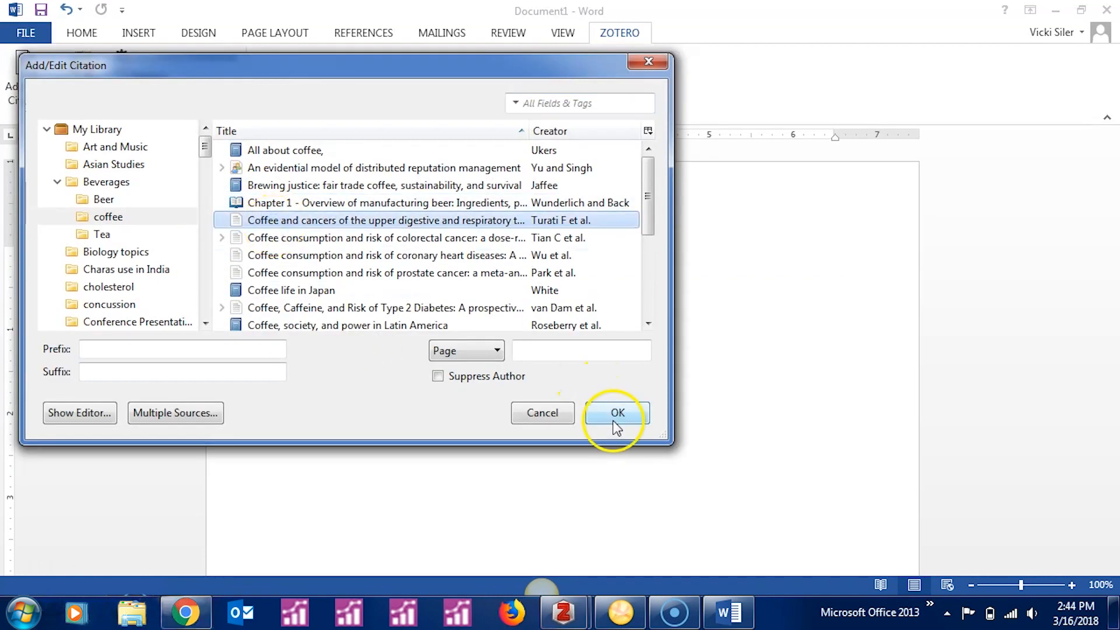
click(616, 413)
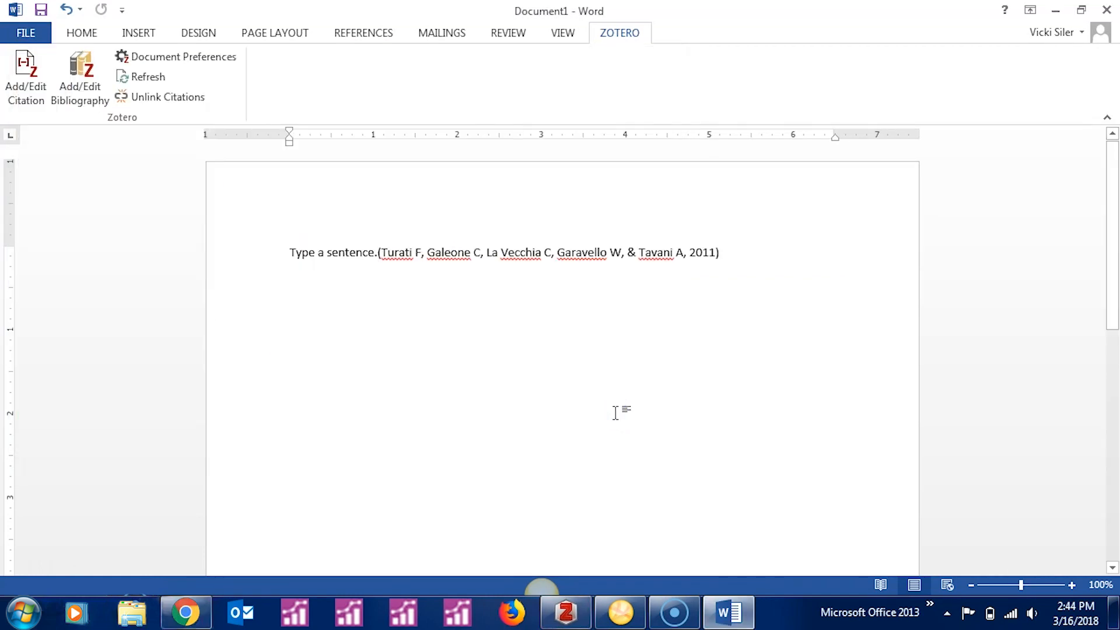
Type the second sentence 'Do that again.'
text(Do that again.)
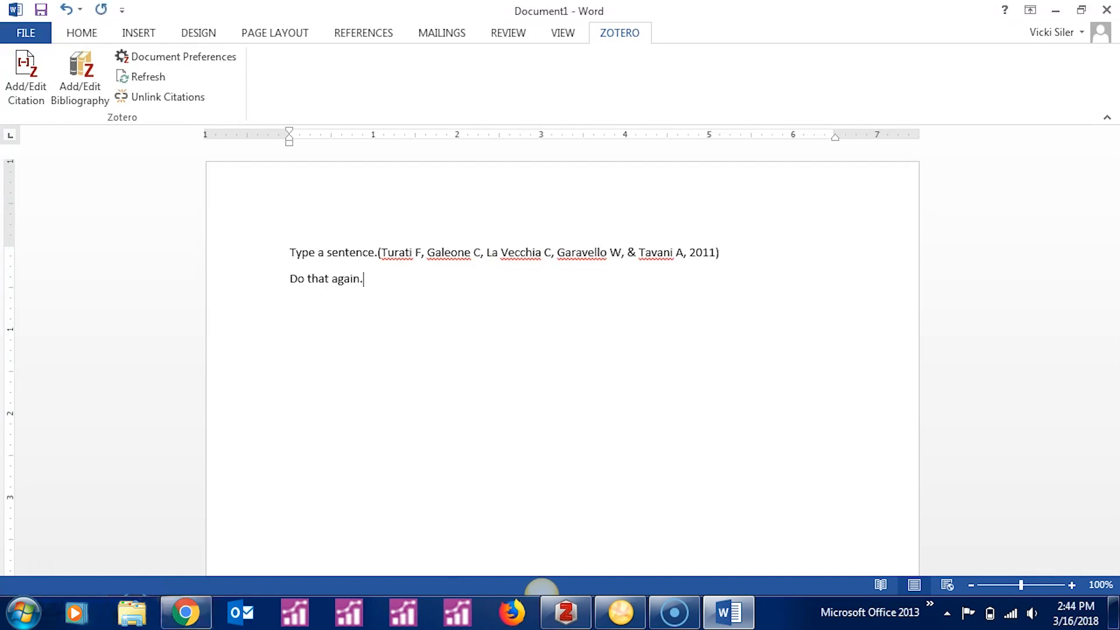
Insert one combined citation of Tian et al. 2013 and Park et al. 2010 after 'Do that again.'
click(26, 77)
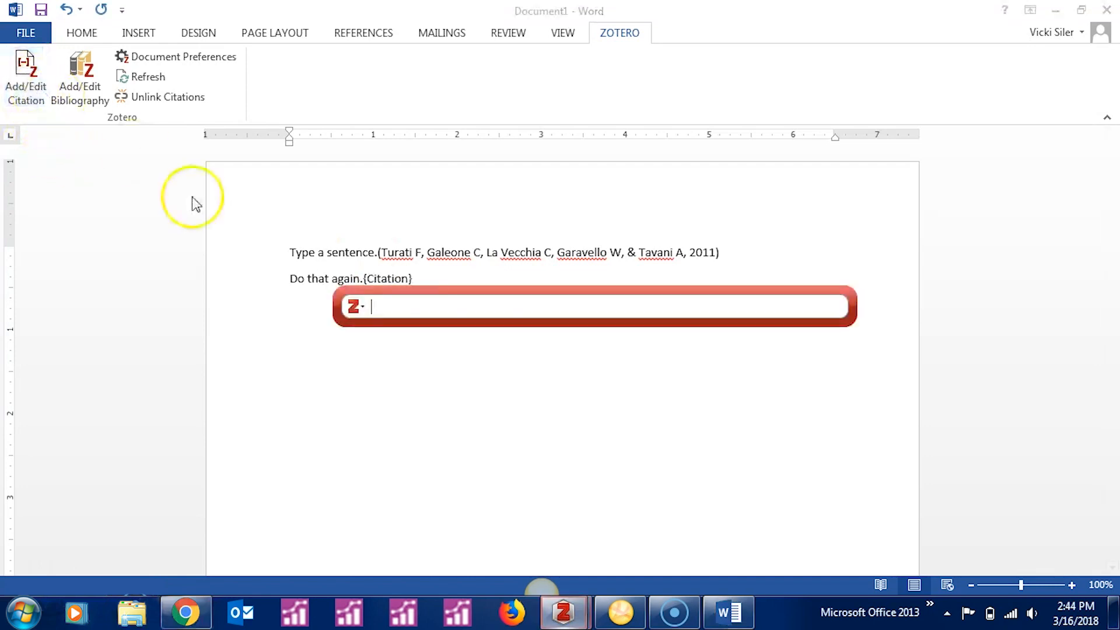
click(360, 306)
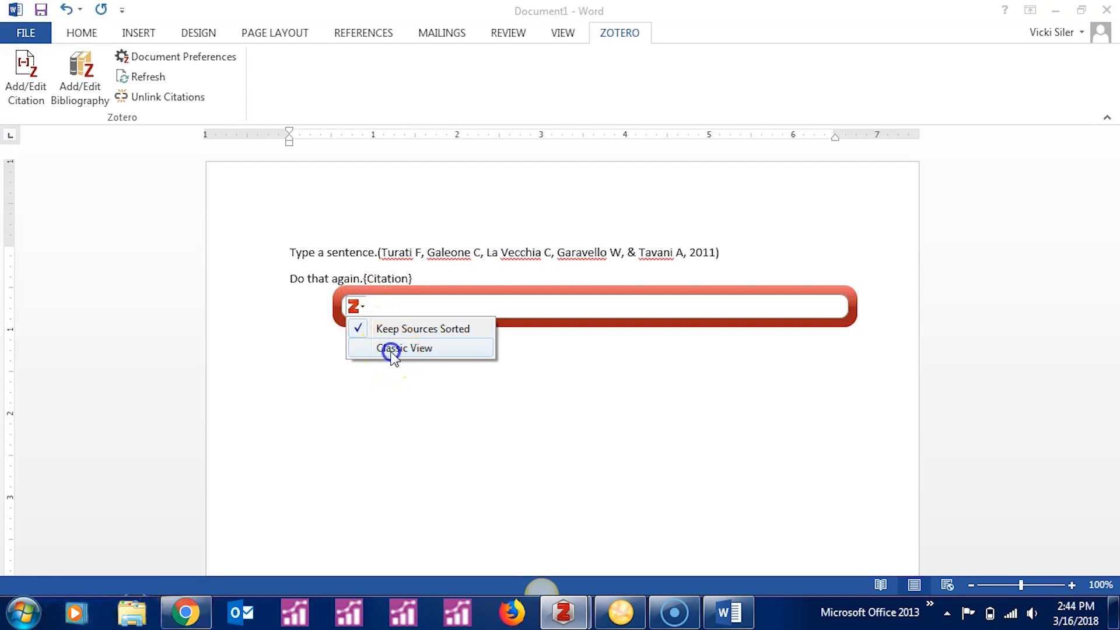
click(404, 348)
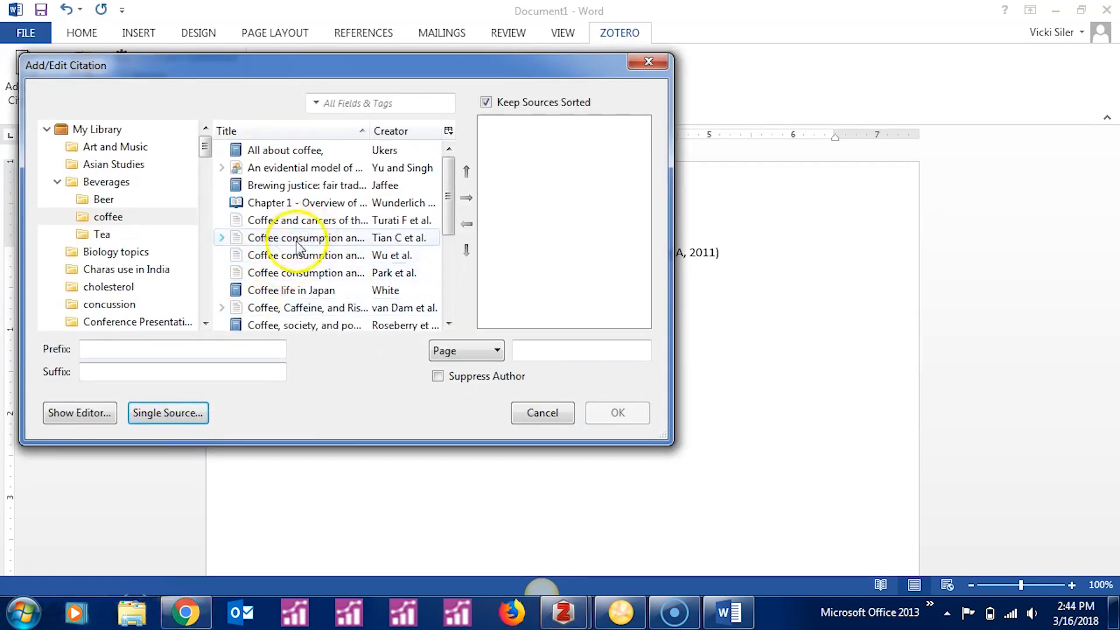
click(306, 237)
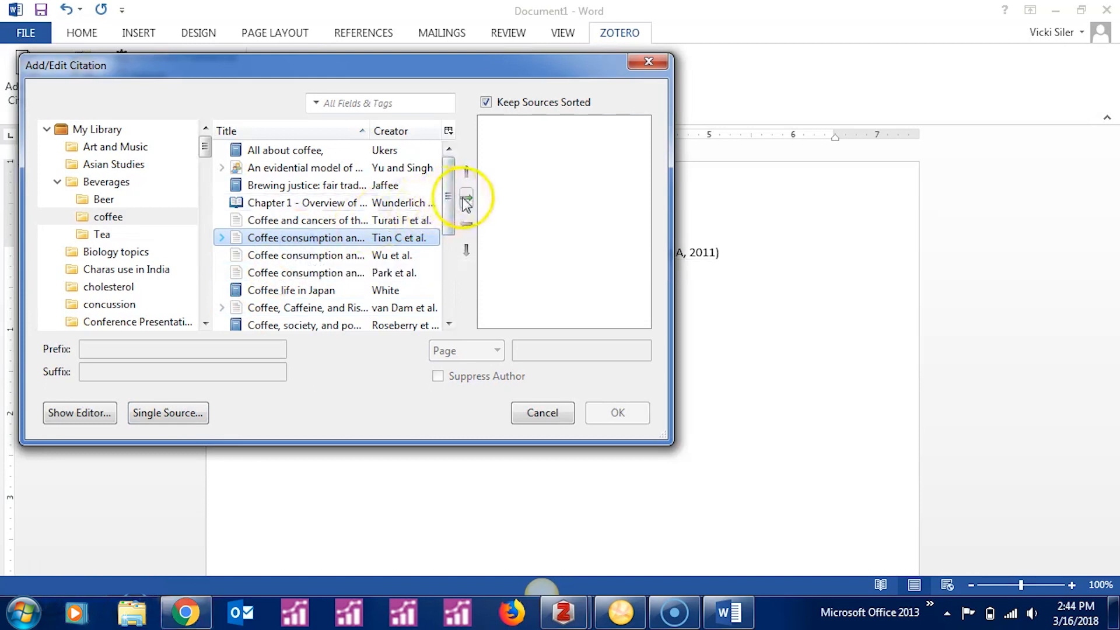
click(466, 197)
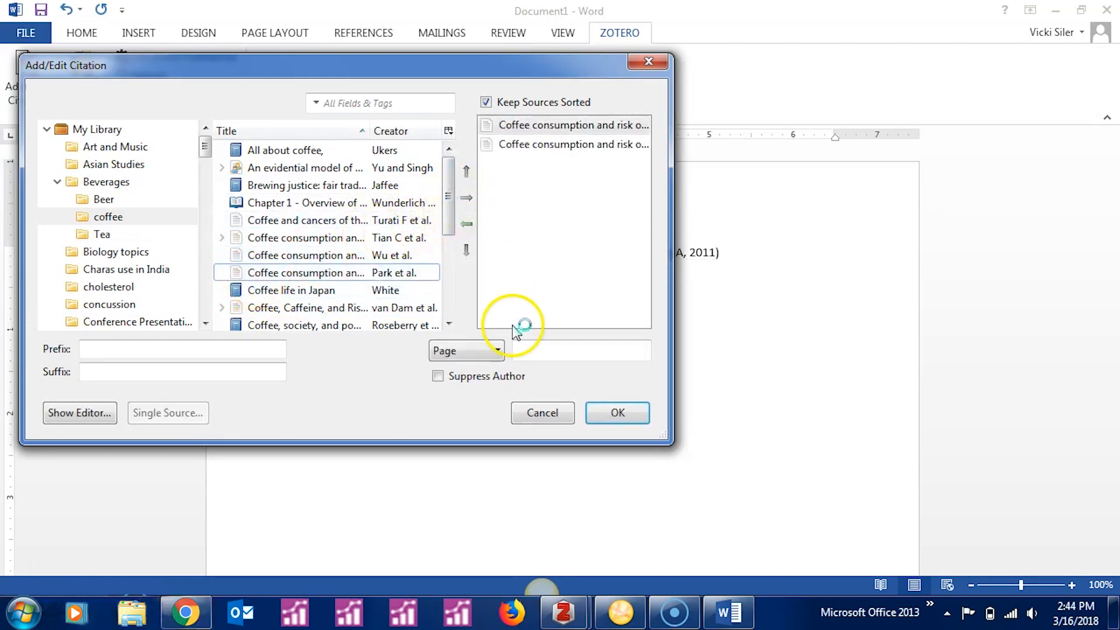
click(617, 412)
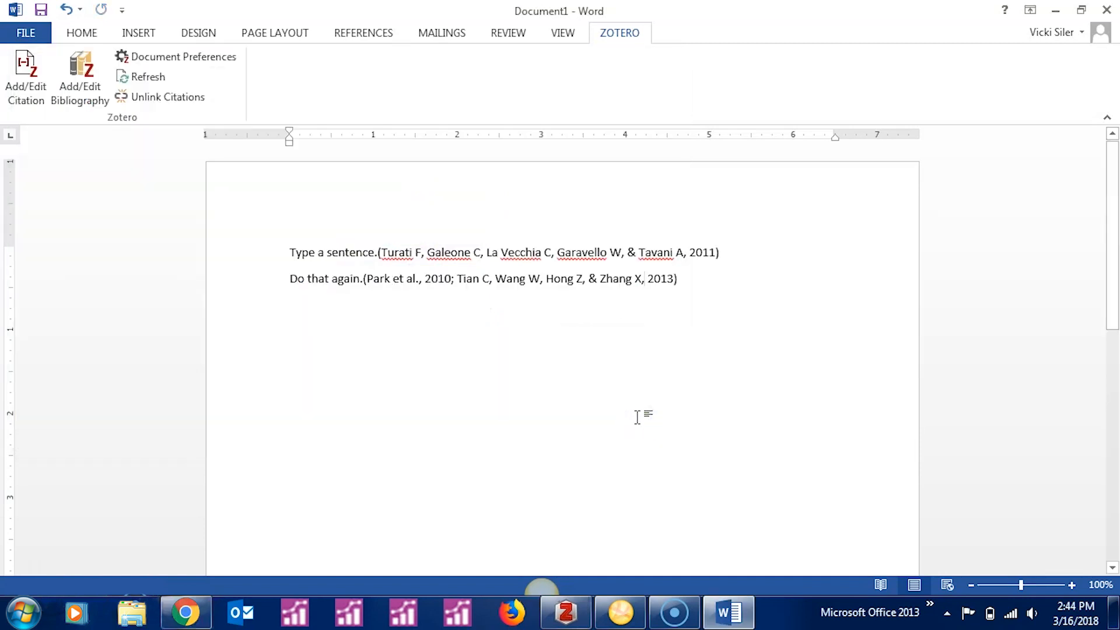
Type a 'Bibliography' heading and insert APA references for Park, Tian and Turati
text(Bibliogra)
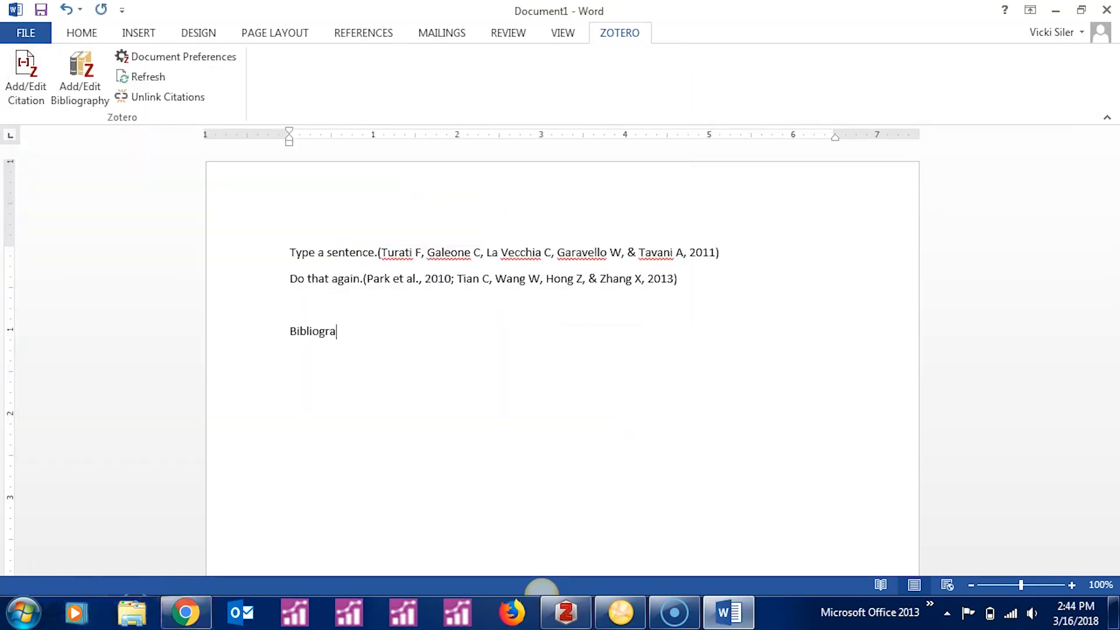
text(phy)
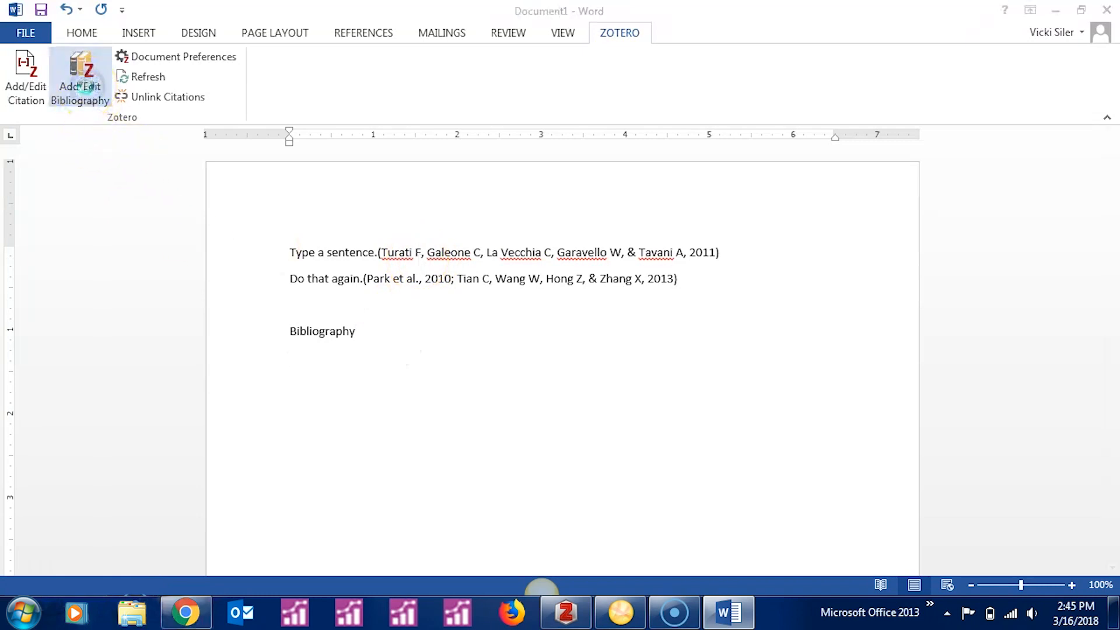
click(79, 79)
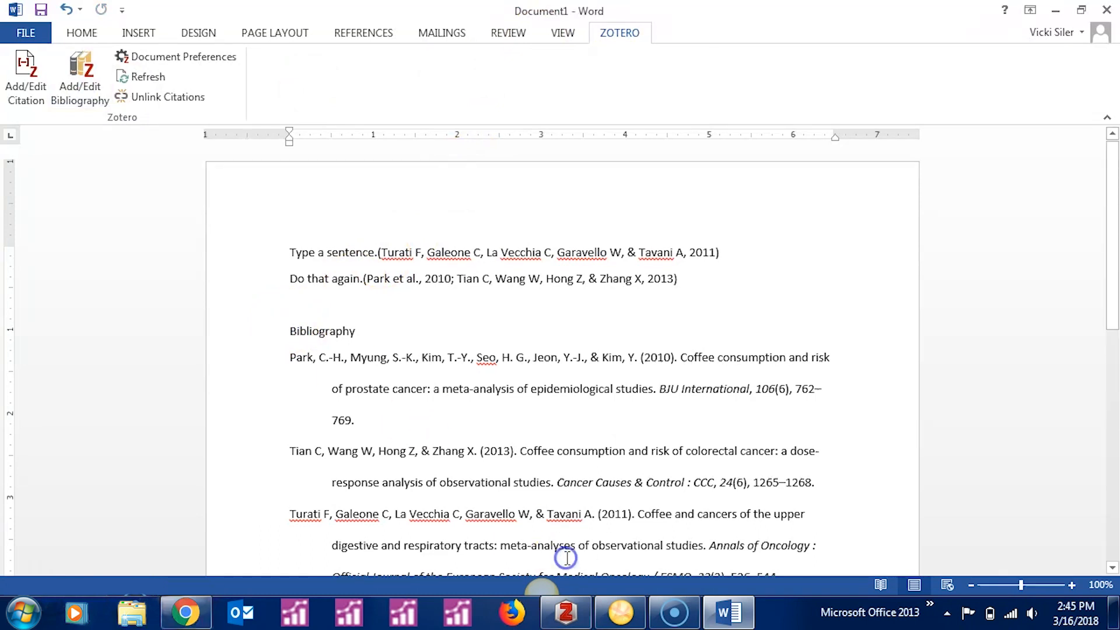
scroll(down, 3)
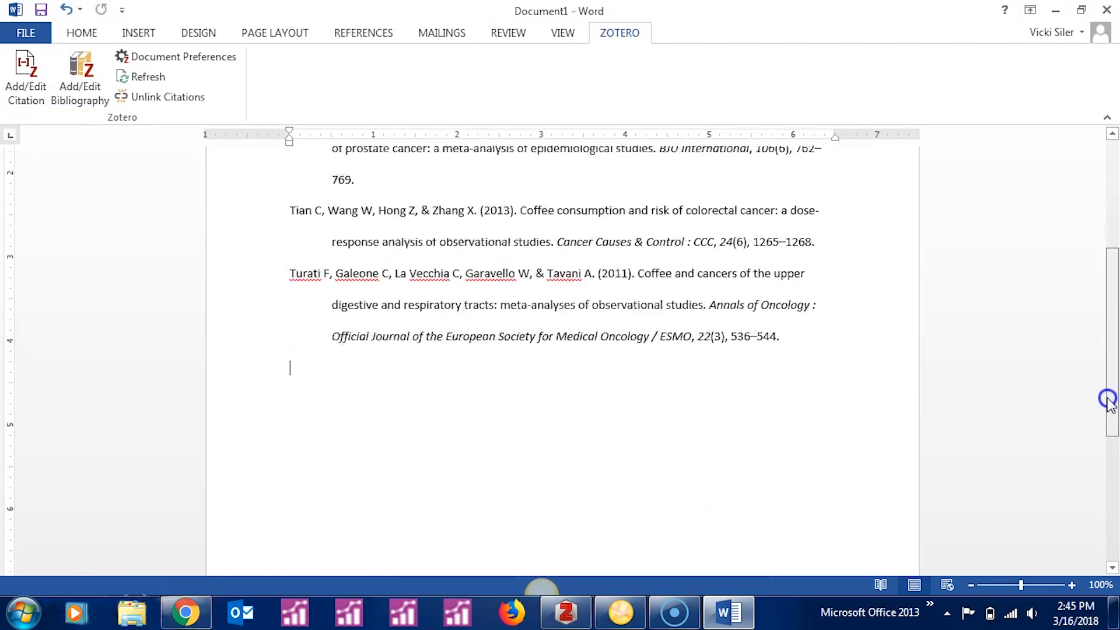